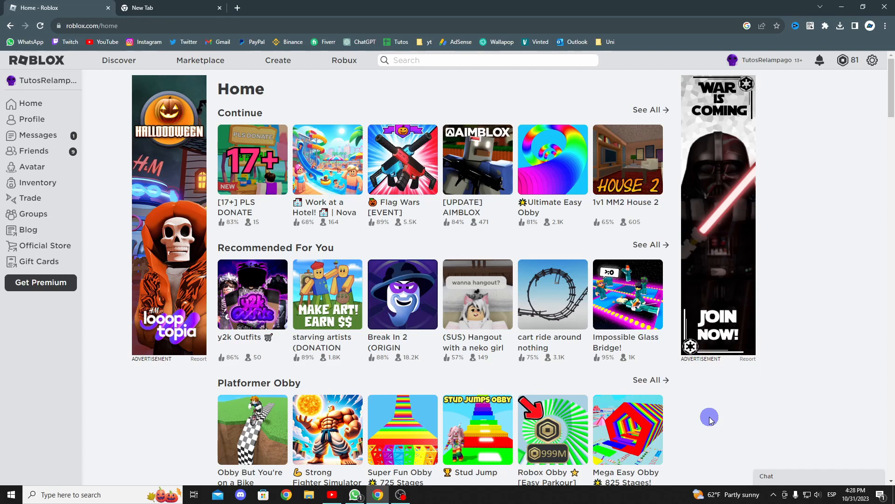
mouse_move(416, 285)
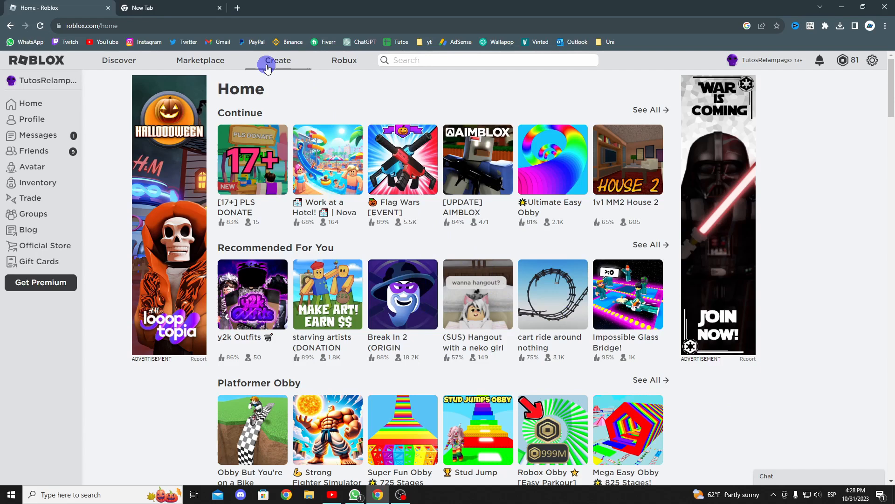
Go from the Roblox home page to the Creator Hub via Create.
left_click(278, 64)
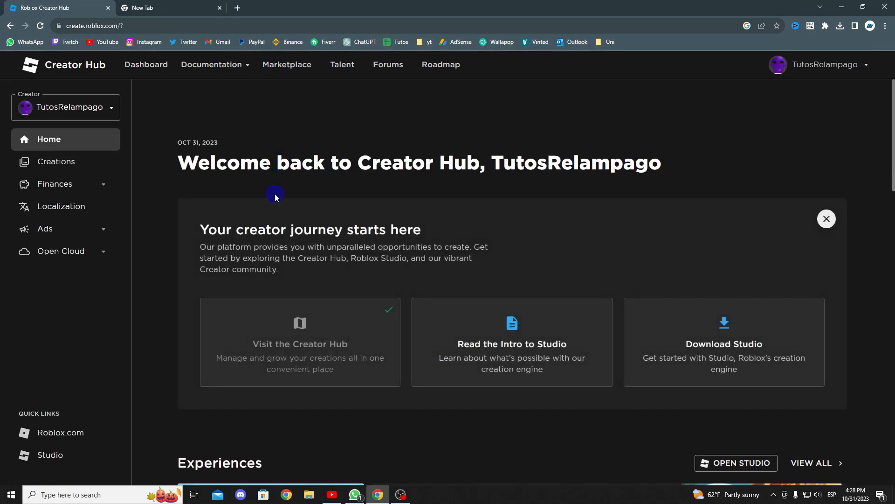
mouse_move(308, 196)
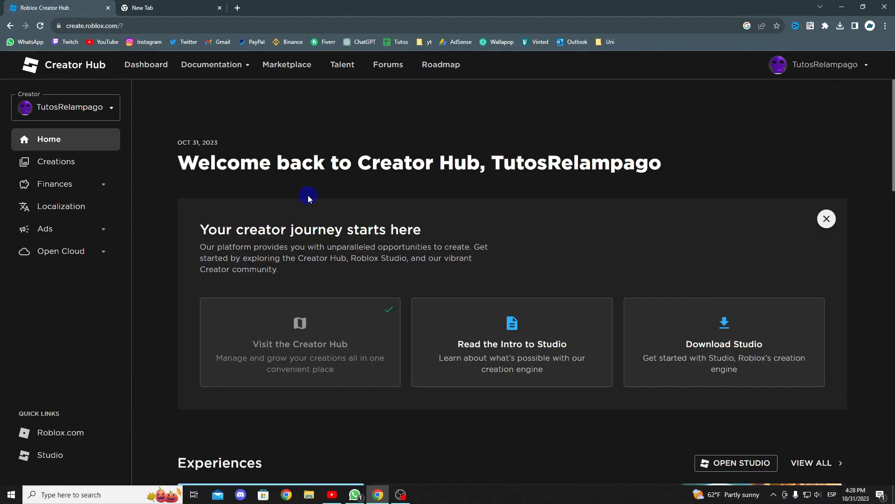
mouse_move(159, 4)
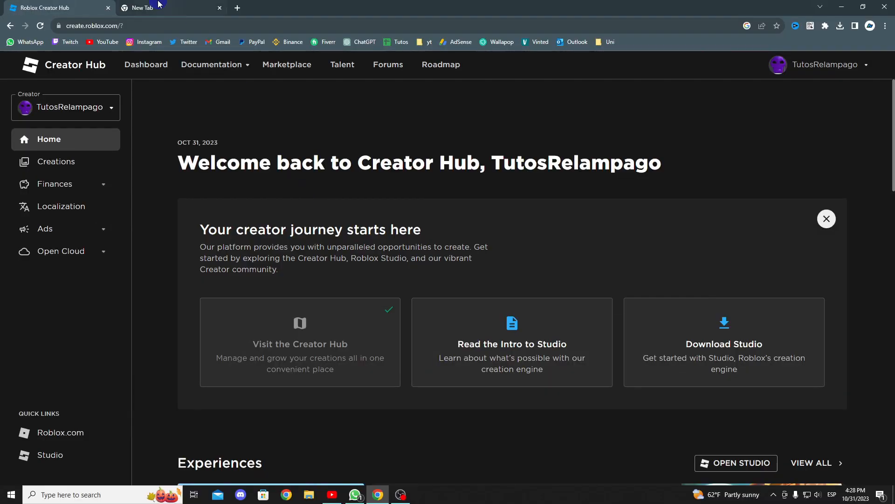
mouse_move(326, 114)
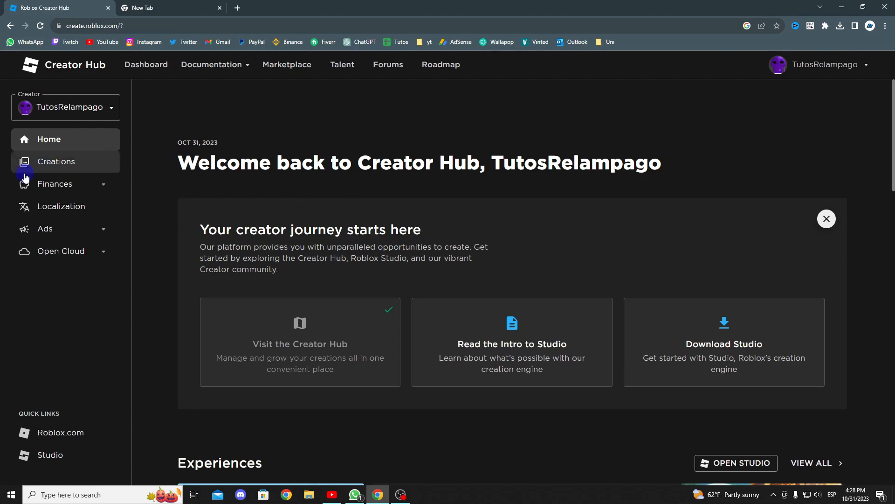
Open TutosRelampago's Place from the Creations list.
left_click(56, 161)
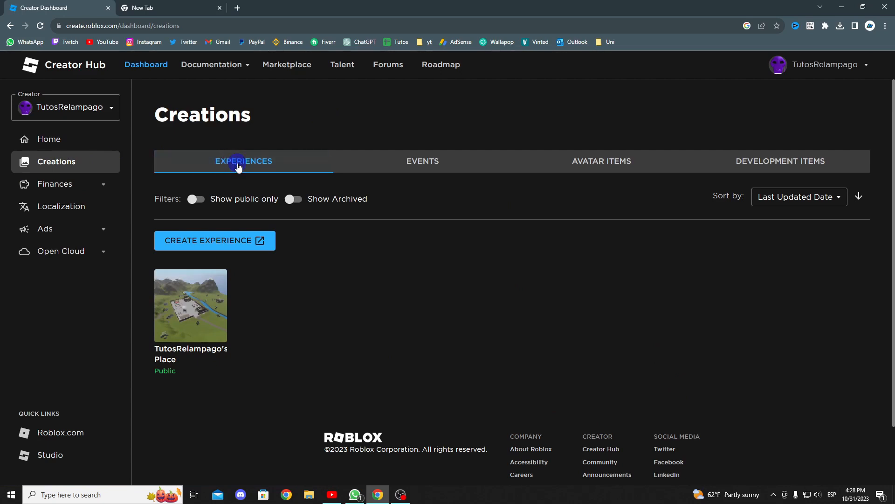
left_click(190, 305)
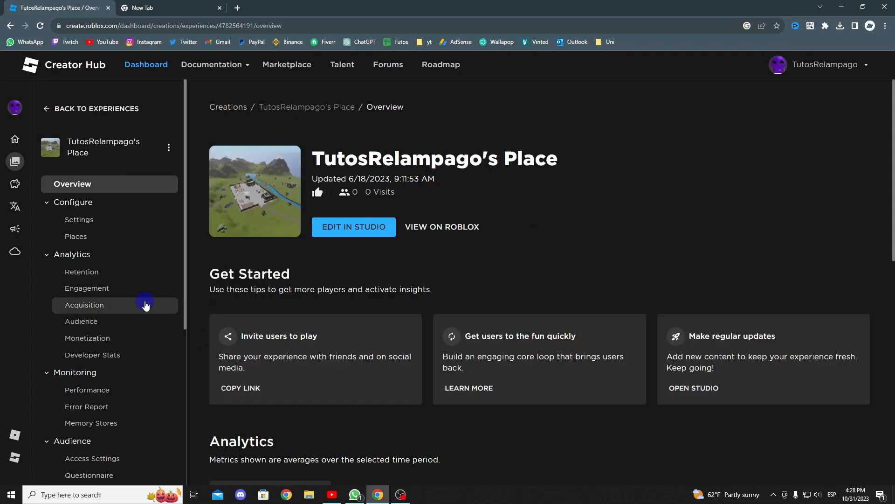
scroll("down", 3)
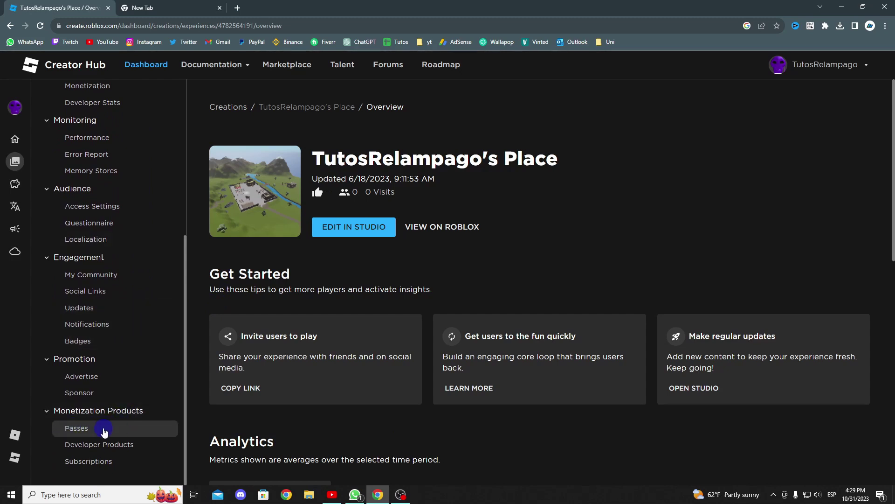
Start a new pass from the Passes section of Monetization Products.
left_click(77, 428)
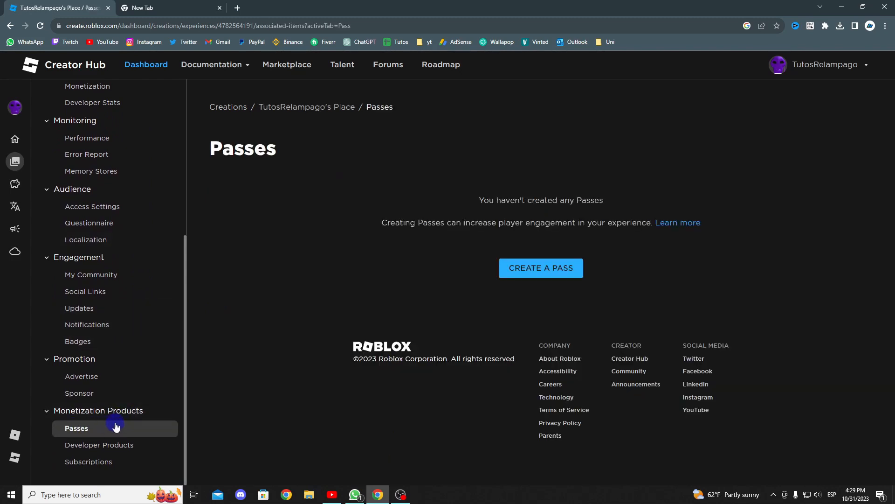
mouse_move(327, 355)
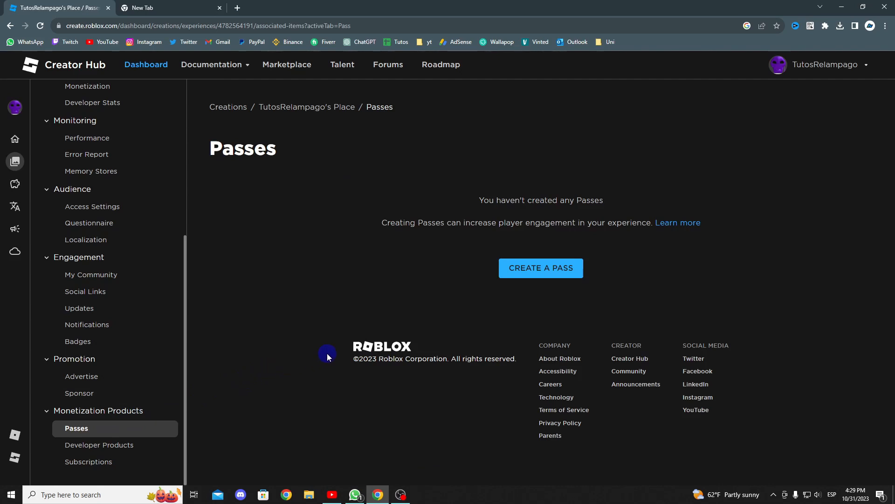
mouse_move(541, 308)
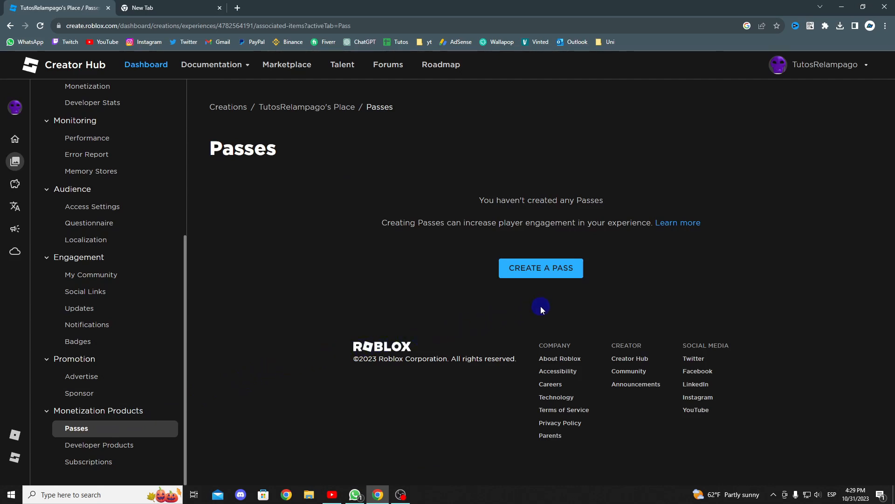
mouse_move(545, 304)
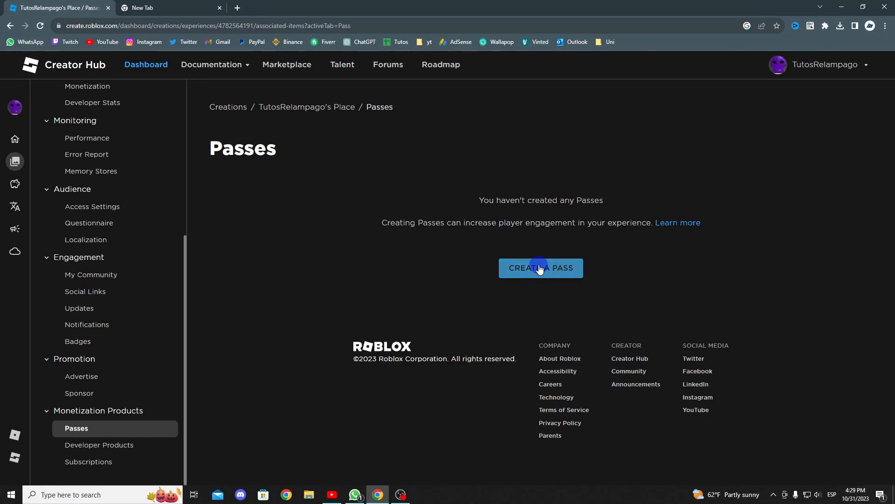
left_click(541, 268)
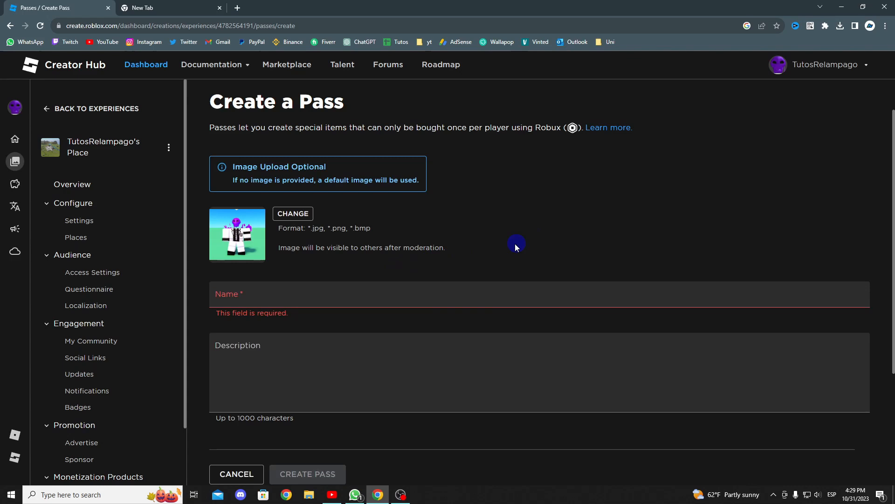
Create a pass named 'Tutos Pass'.
left_click(455, 299)
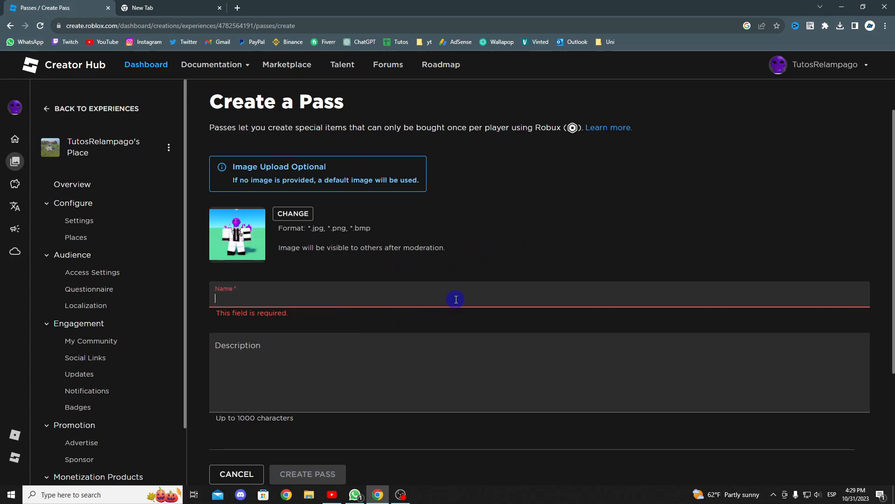
type("Tutos Pass")
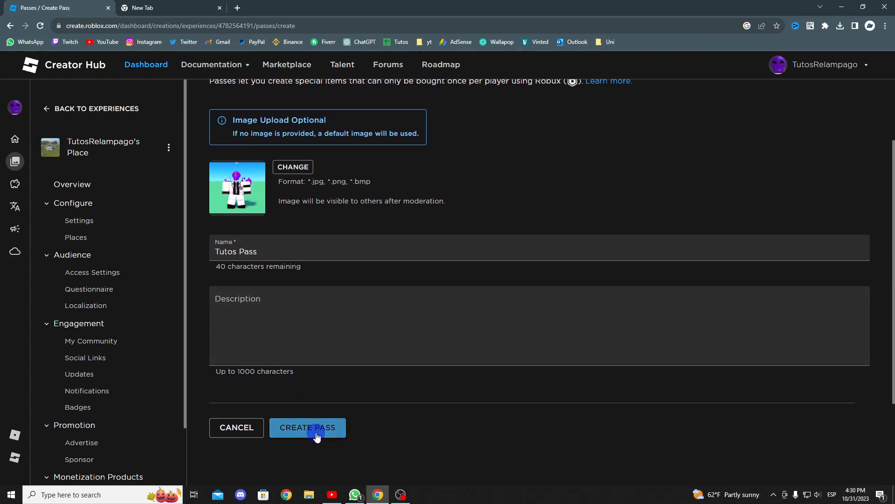
left_click(308, 427)
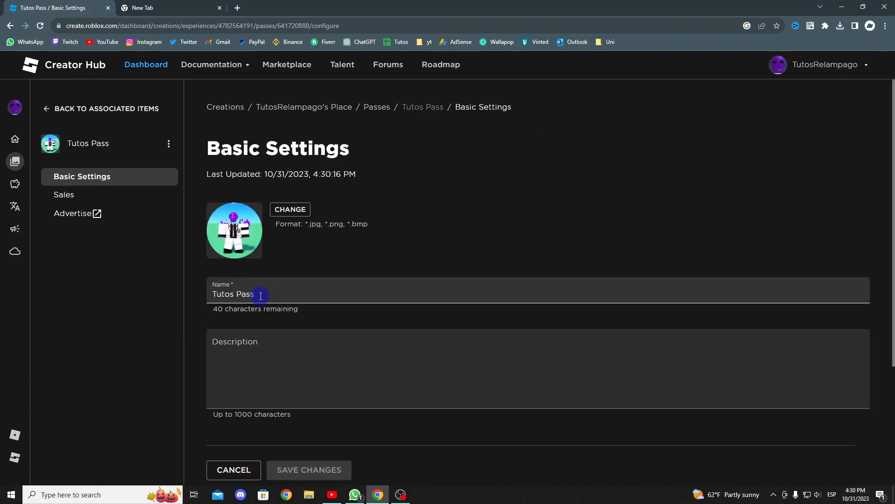
mouse_move(351, 277)
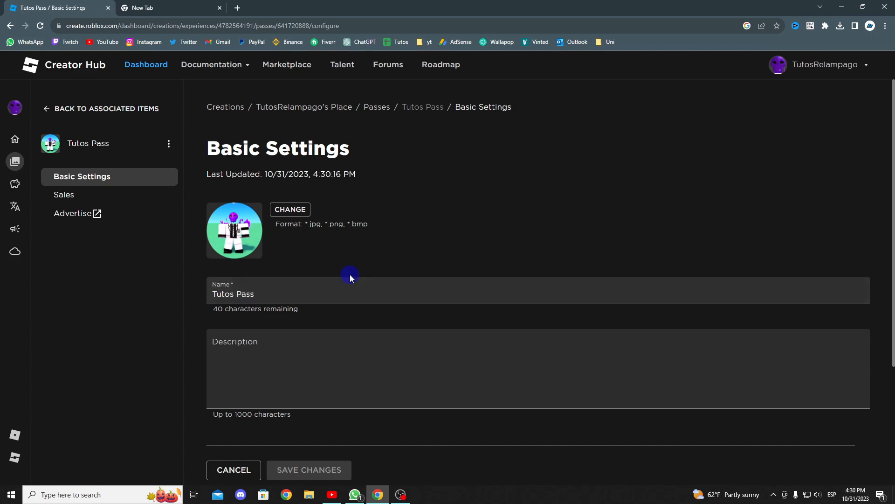
mouse_move(353, 266)
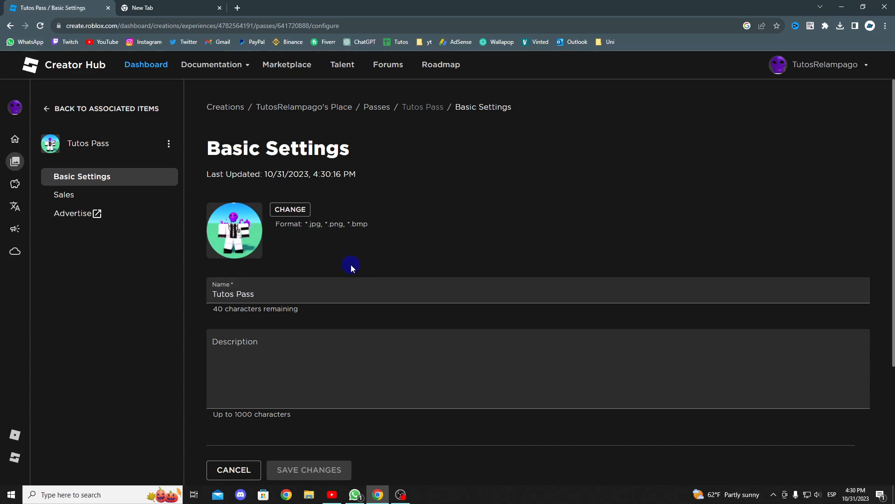
In Sales, mark Tutos Pass as Item for Sale at 5 Robux and save.
left_click(63, 195)
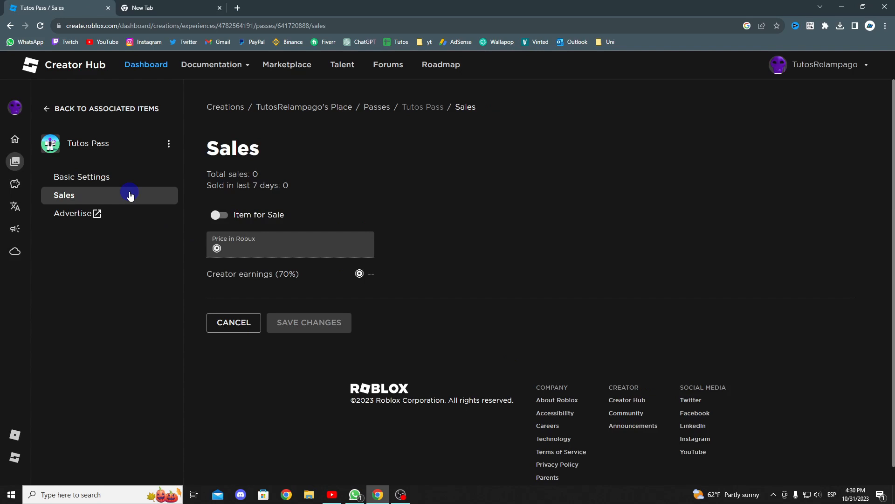
mouse_move(186, 219)
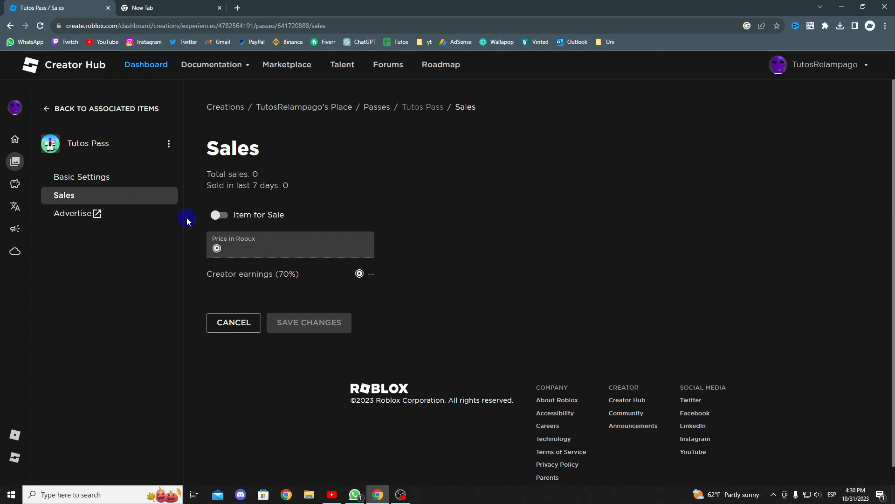
left_click(220, 215)
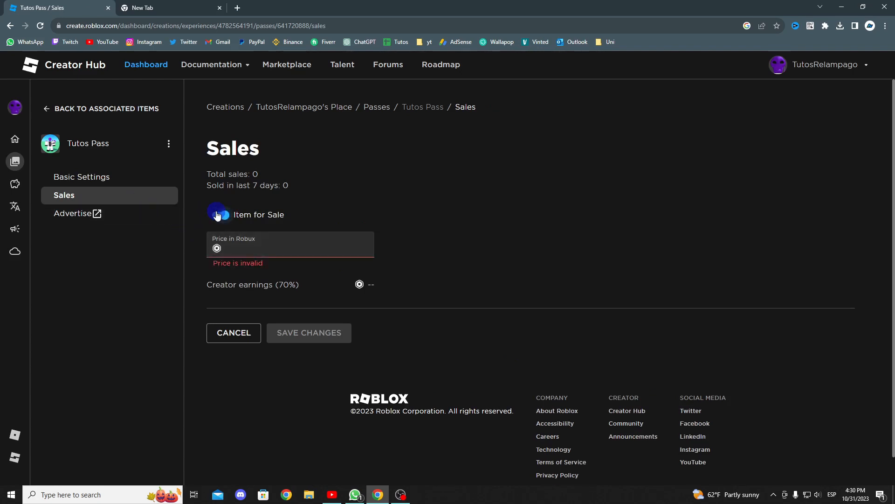
left_click(219, 215)
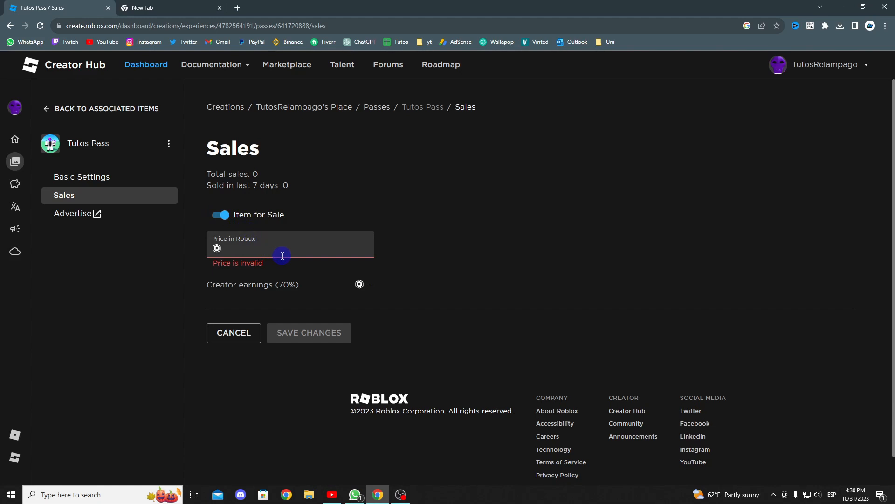
type("5")
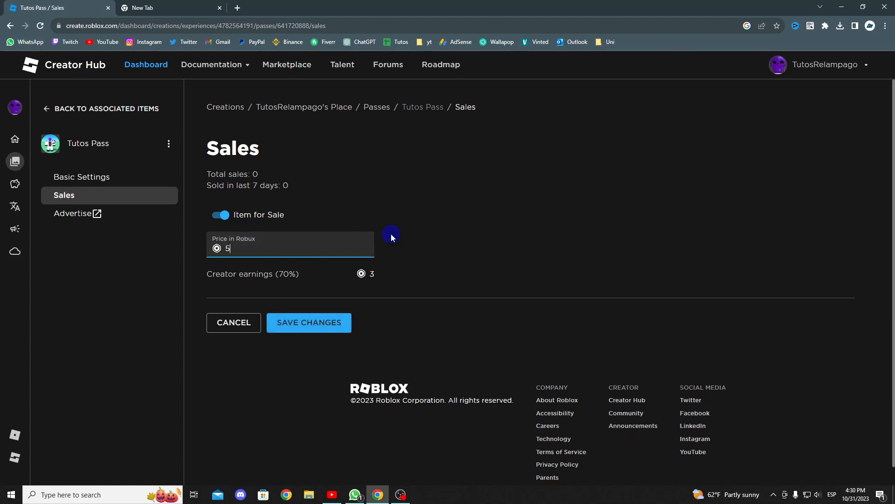
mouse_move(460, 235)
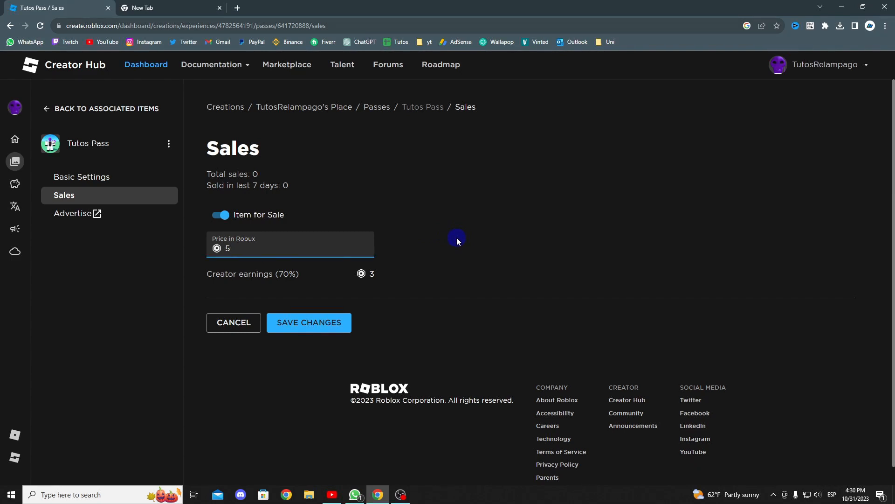
left_click(309, 323)
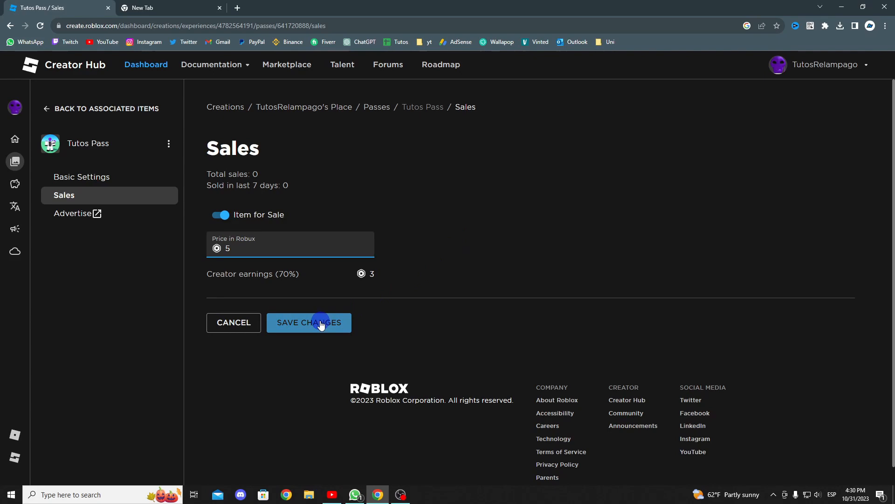
left_click(317, 322)
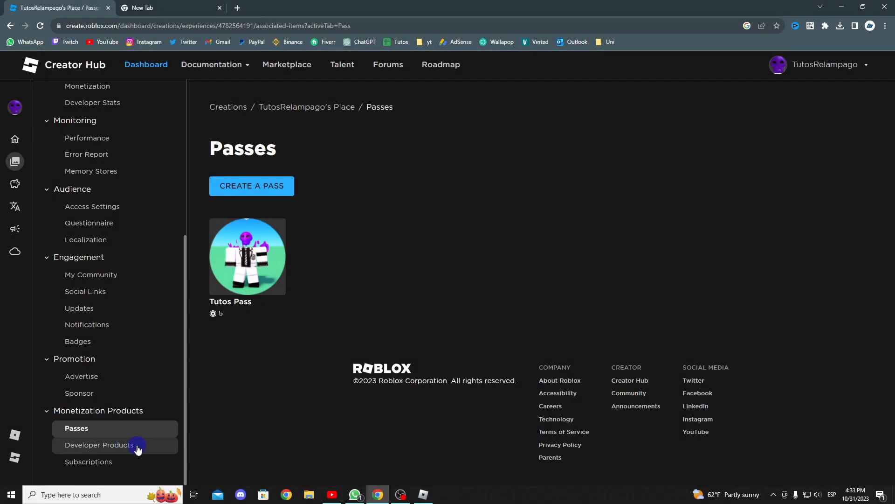
Start a new developer product from the place's Developer Products section.
left_click(99, 444)
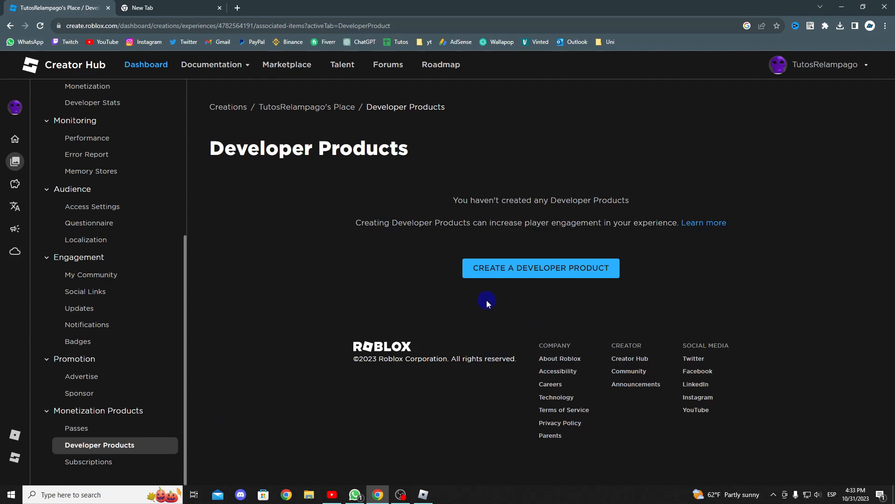
left_click(541, 269)
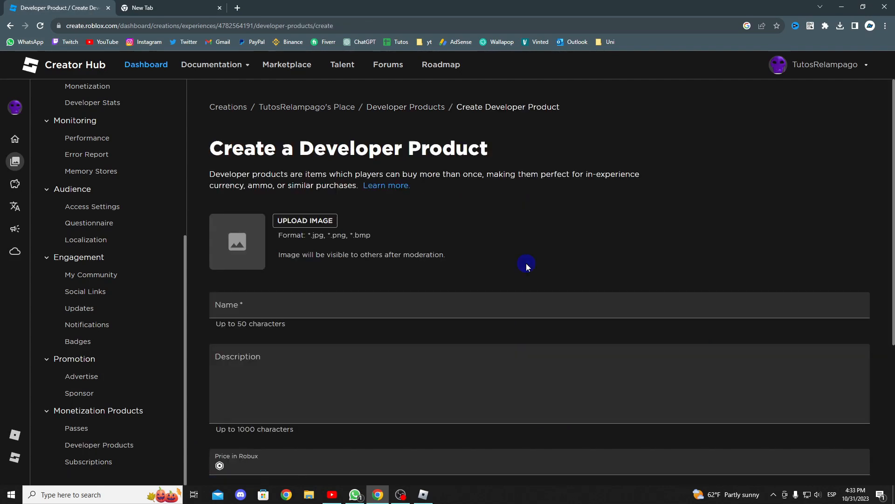
scroll("down", 3)
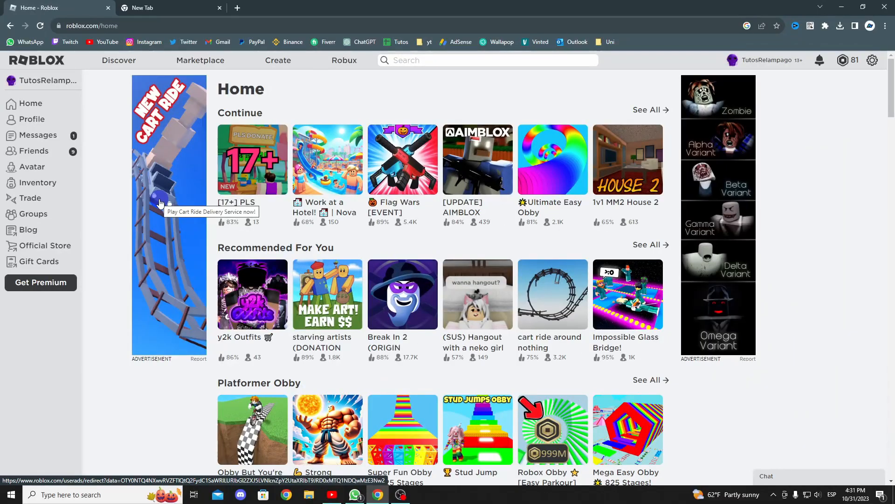
mouse_move(243, 168)
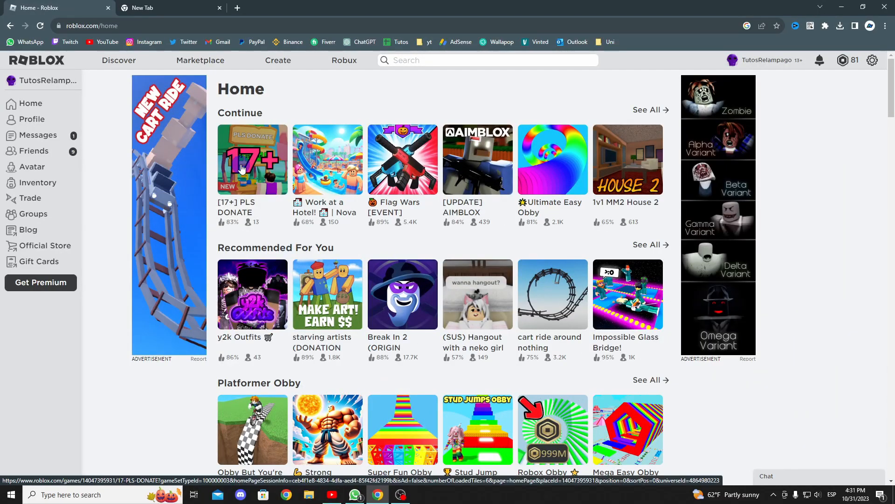
Open the [17+] PLS DONATE experience and join the game with Play.
left_click(244, 168)
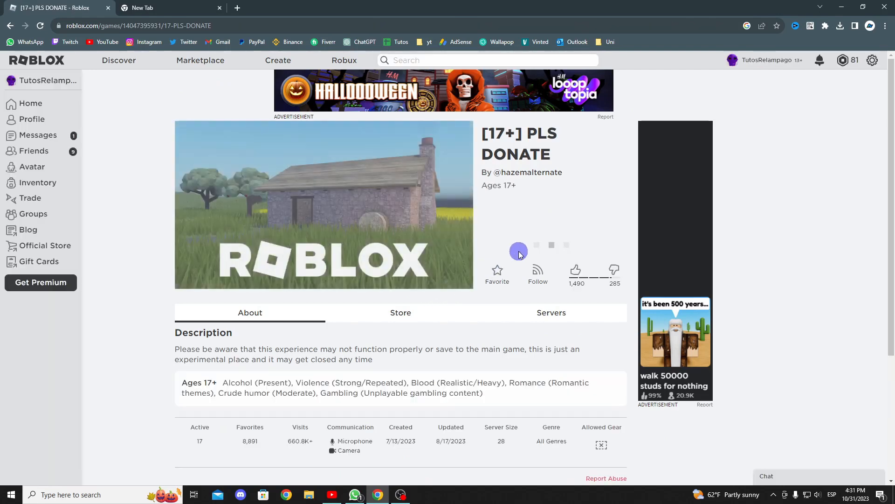
left_click(518, 250)
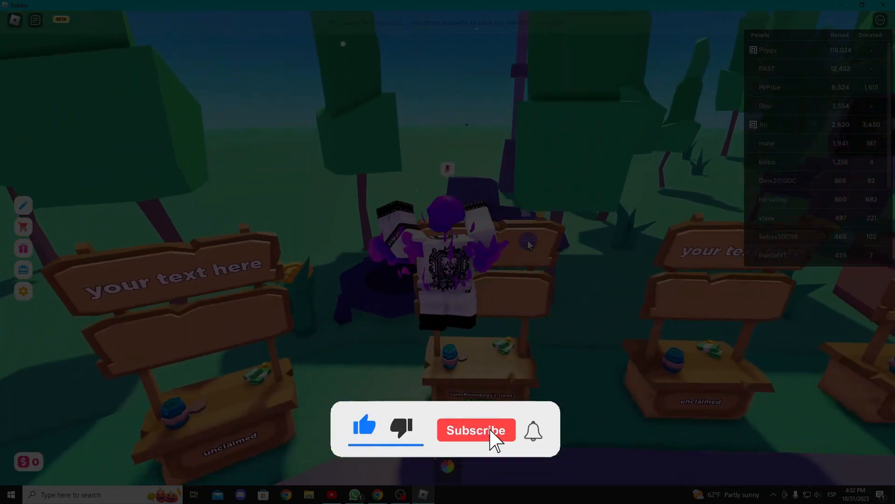
Claim an unclaimed booth so it displays the 5-Robux Tutos Pass.
left_click(477, 429)
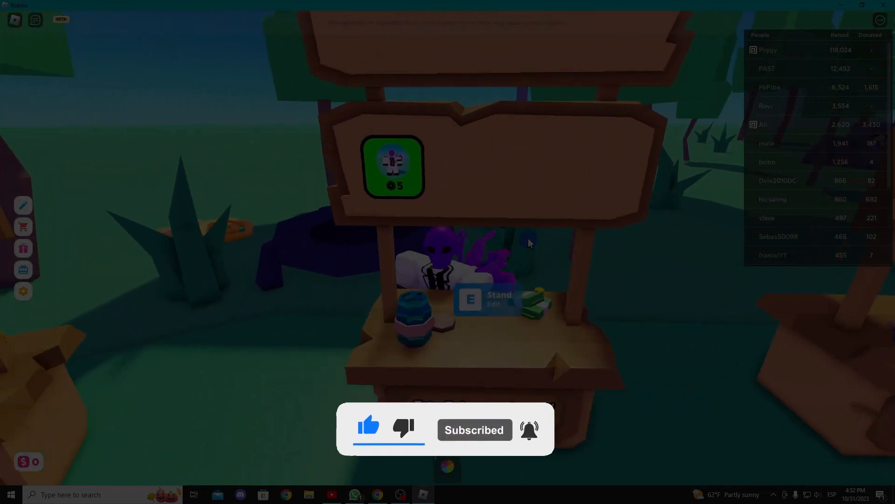